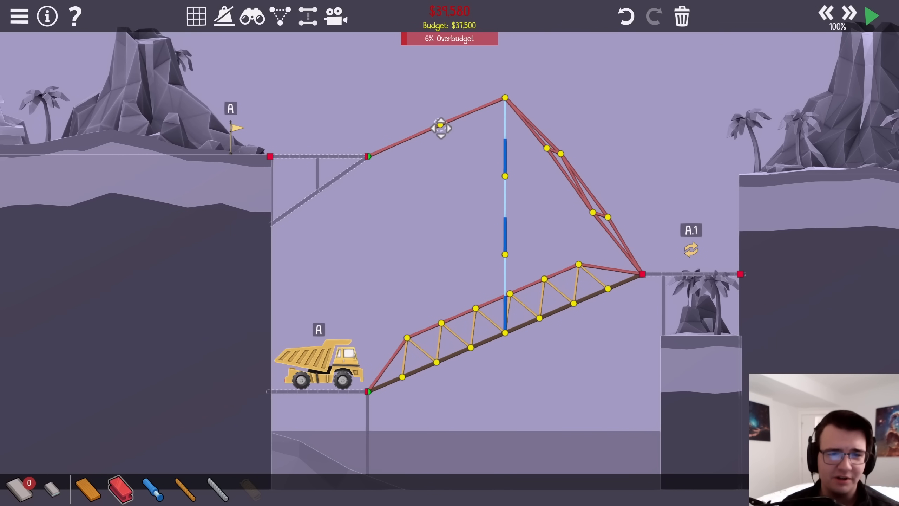
# Run a test of the hydraulic seesaw bridge, watch the truck climb, then stop it
pyautogui.click(870, 16)
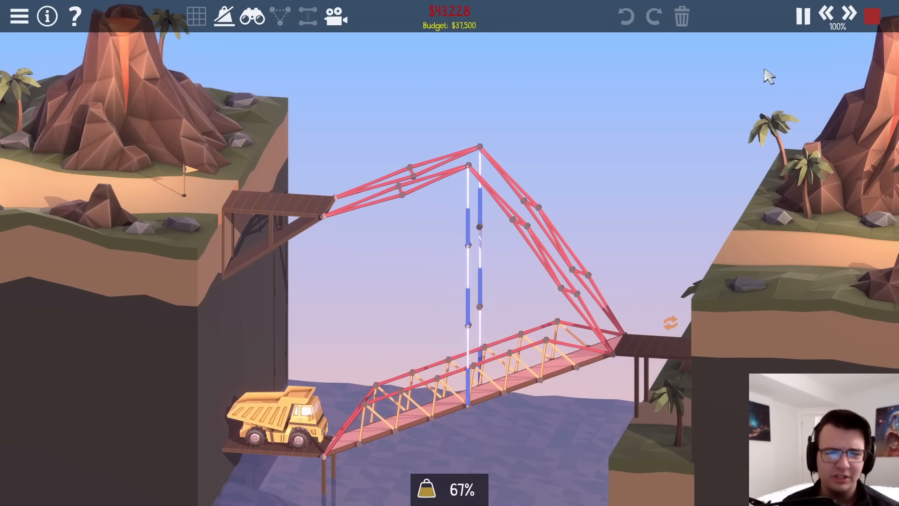
pyautogui.moveTo(829, 16)
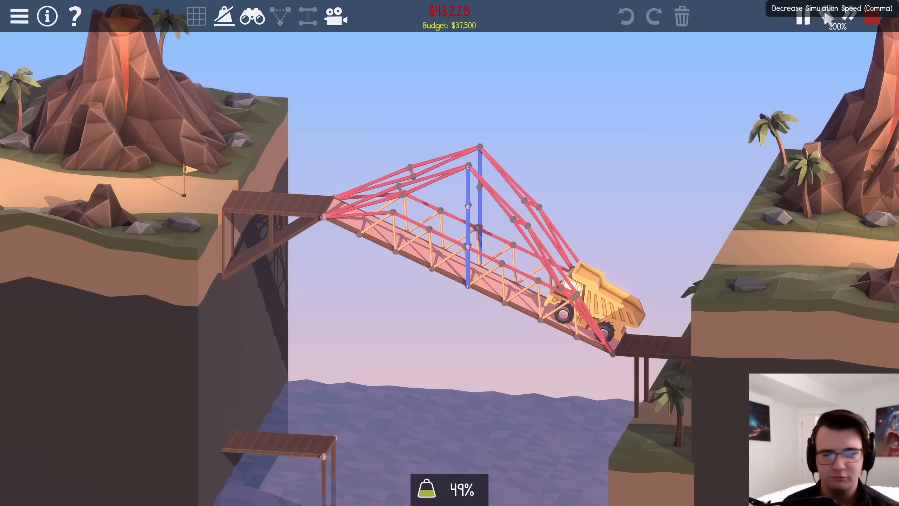
pyautogui.click(824, 15)
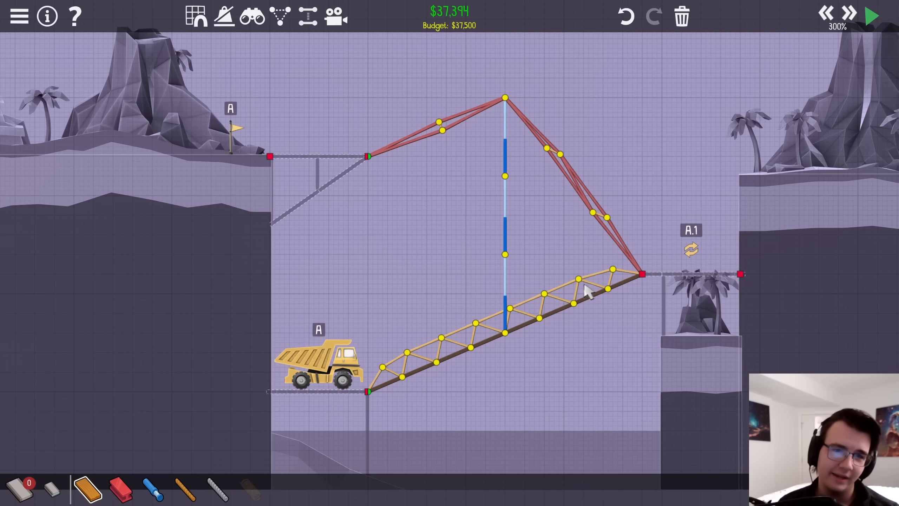
# Test the reworked bridge, brace the deck's left end after the failure, and retest at higher speed to complete B1-13
pyautogui.click(871, 15)
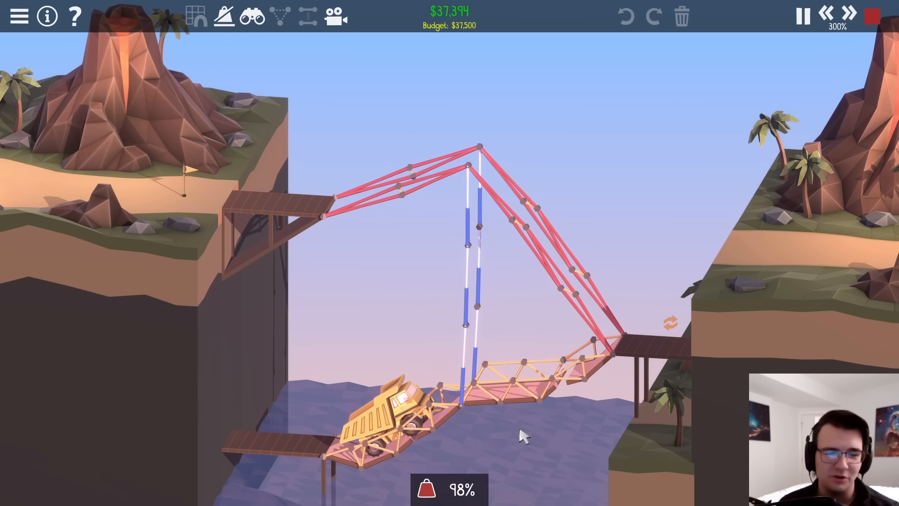
pyautogui.click(800, 16)
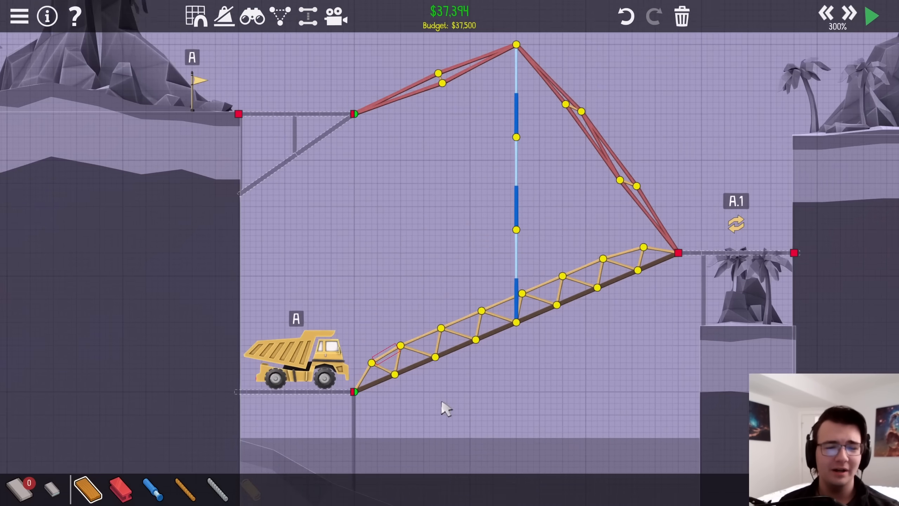
pyautogui.click(871, 15)
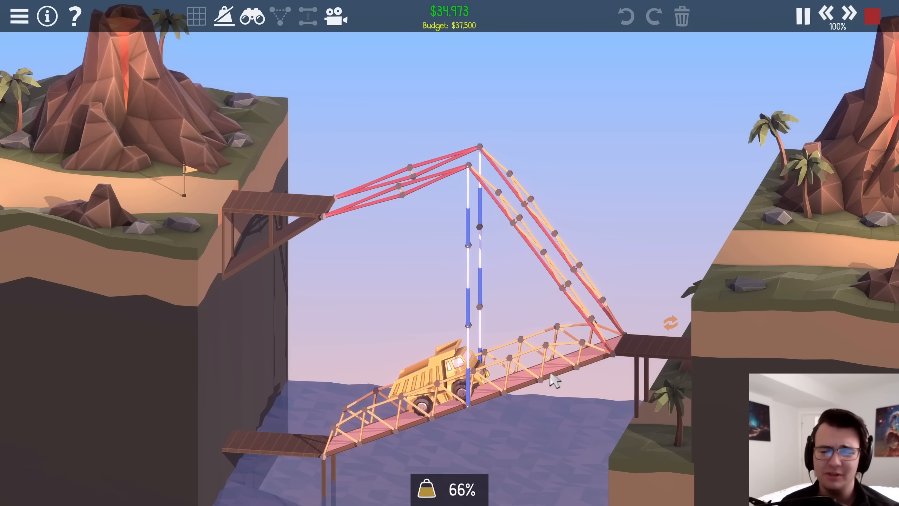
pyautogui.moveTo(761, 56)
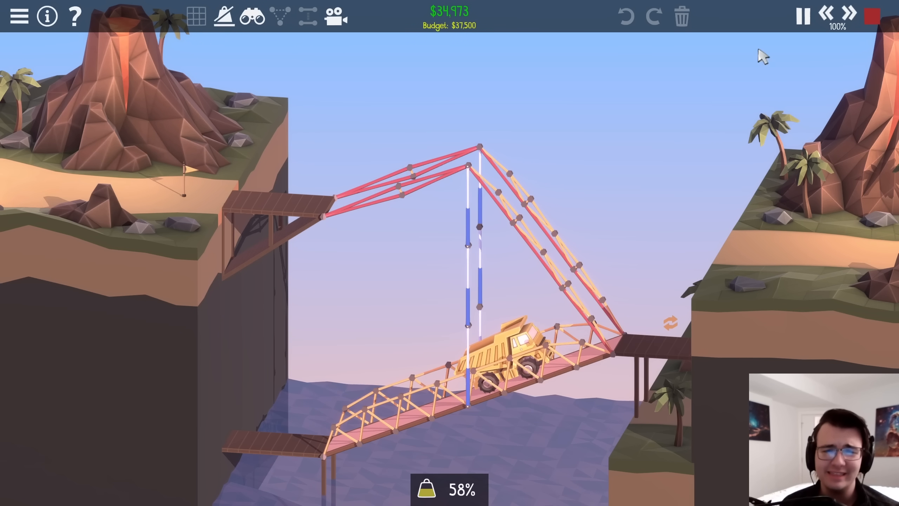
pyautogui.moveTo(850, 14)
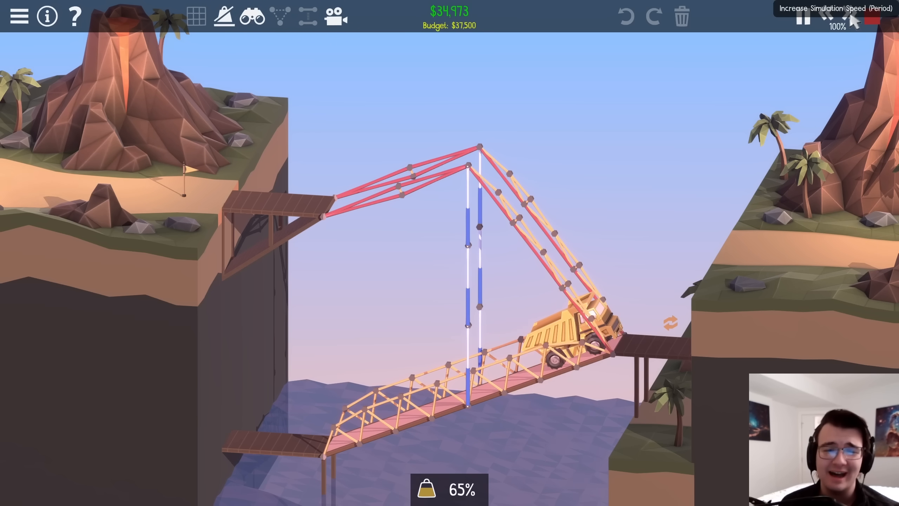
pyautogui.click(849, 14)
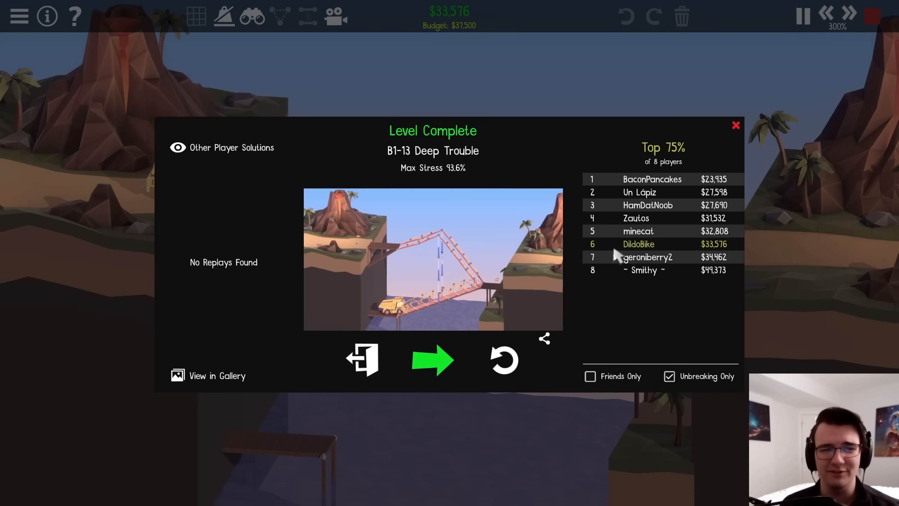
# Advance to level B1-14 Piggyback and dismiss its introduction
pyautogui.click(433, 360)
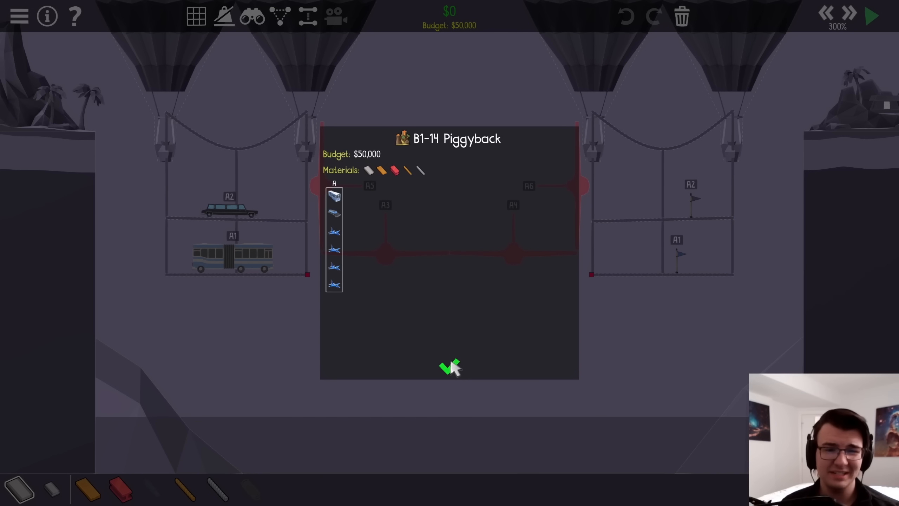
pyautogui.click(443, 367)
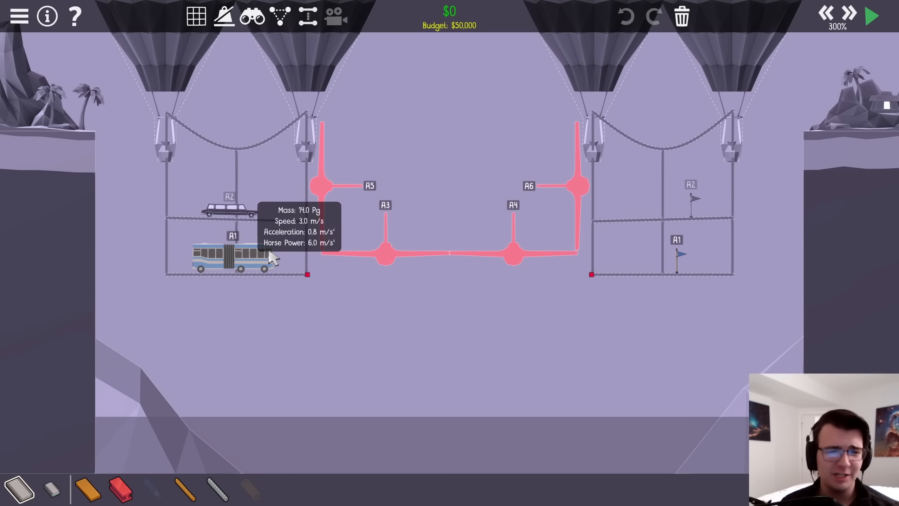
pyautogui.moveTo(316, 308)
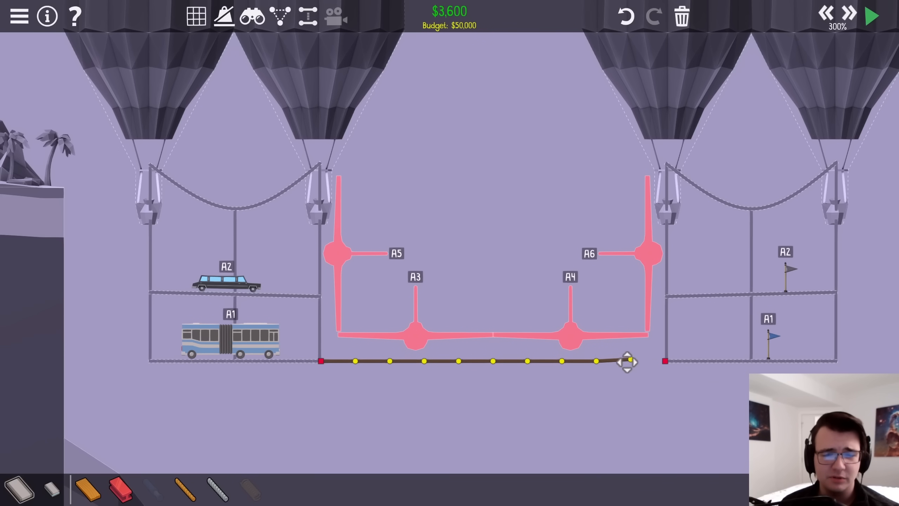
# Zoom in on the bus to build the steel limousine frame and wood truss under the road
pyautogui.scroll(3)
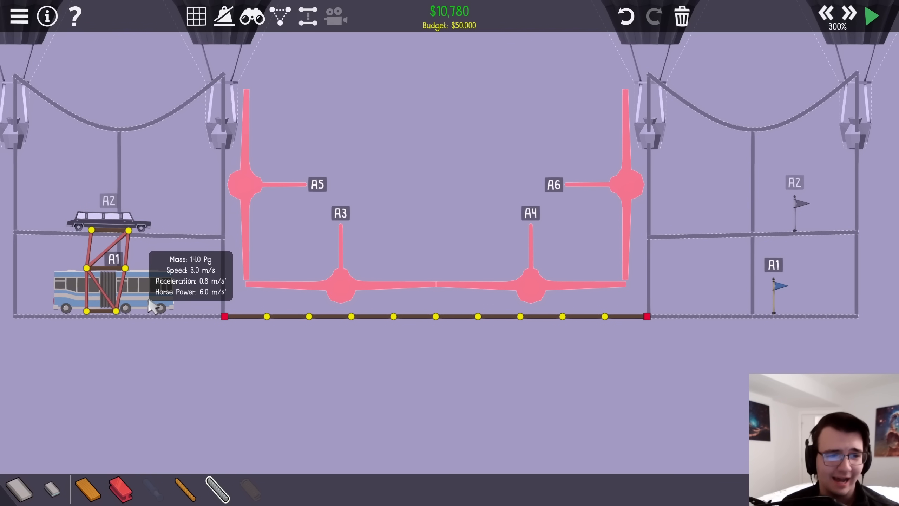
pyautogui.moveTo(74, 218)
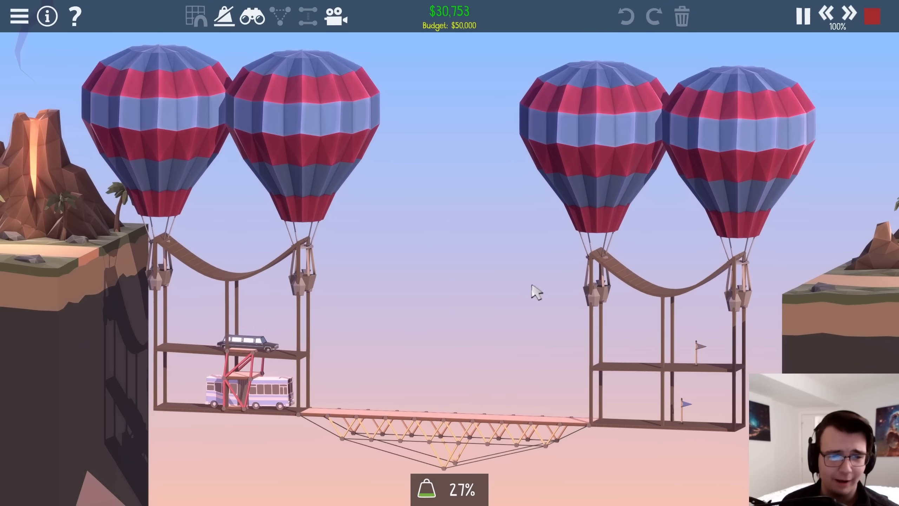
# Stop the test, cable the truss to the right road anchor, and retest with adjusted speed to complete B1-14
pyautogui.click(801, 16)
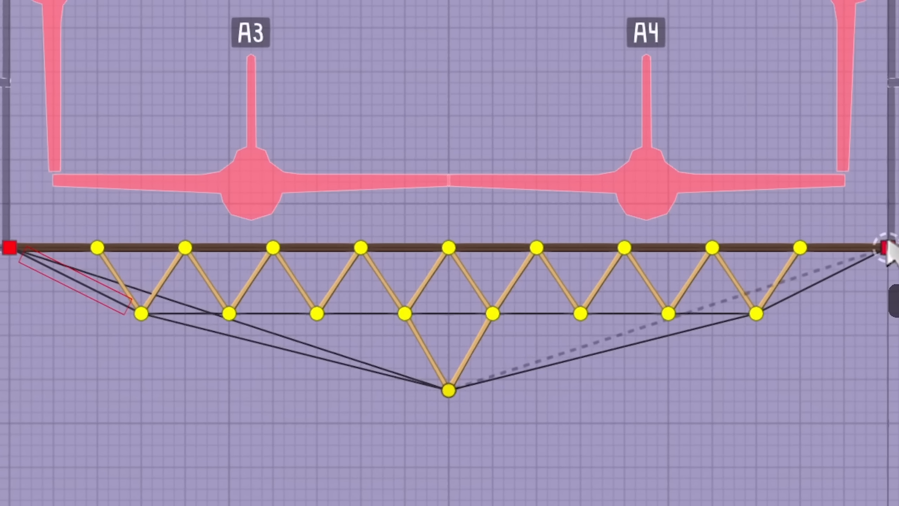
pyautogui.click(883, 248)
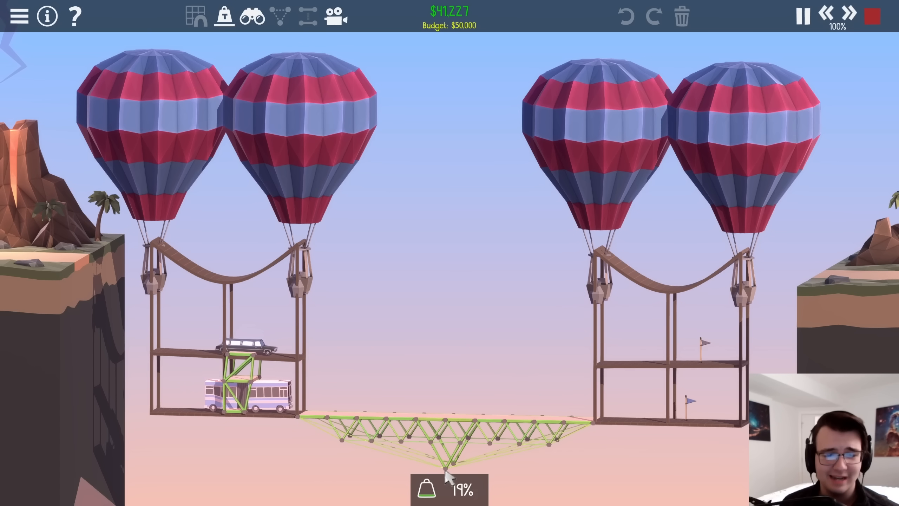
pyautogui.click(850, 16)
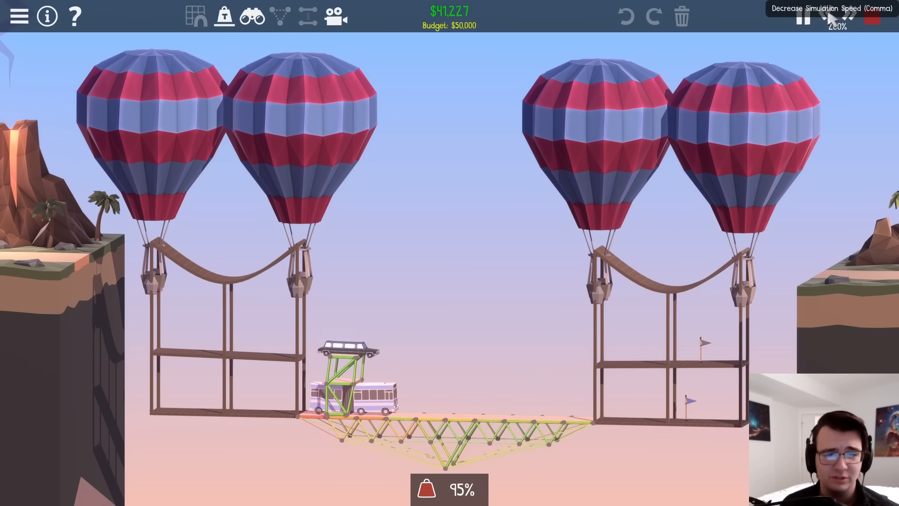
pyautogui.click(829, 16)
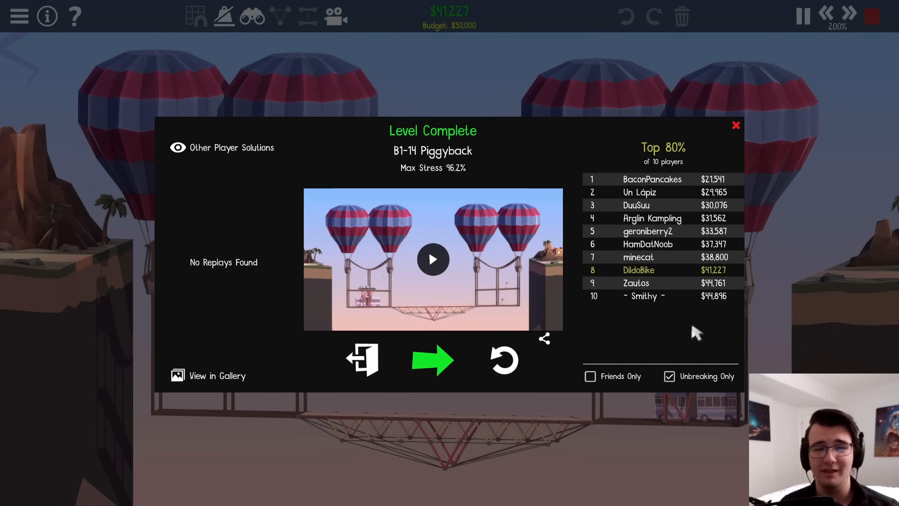
# Advance to the next level with two balloons and a car on a launch track
pyautogui.click(433, 360)
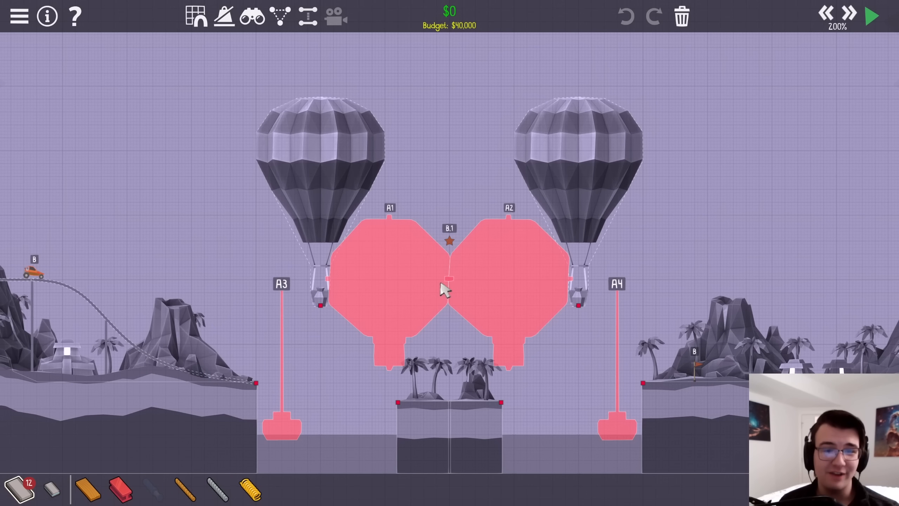
pyautogui.moveTo(35, 274)
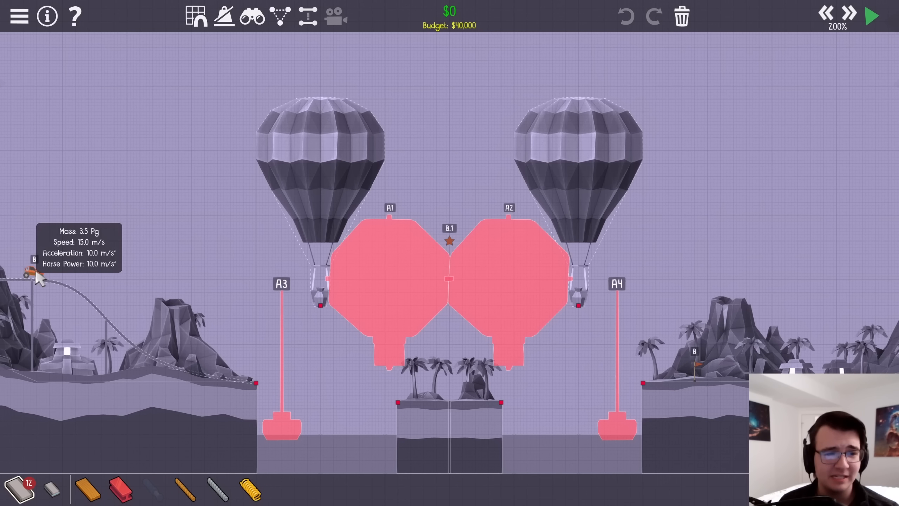
pyautogui.moveTo(453, 249)
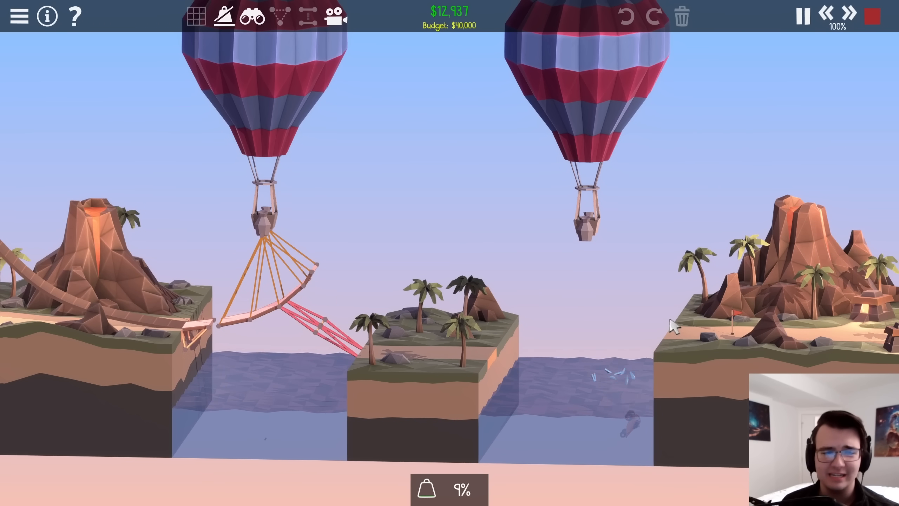
# Stop the test, extend the right balloon's arm to the middle island, and pass B1-15 Star Get
pyautogui.click(801, 15)
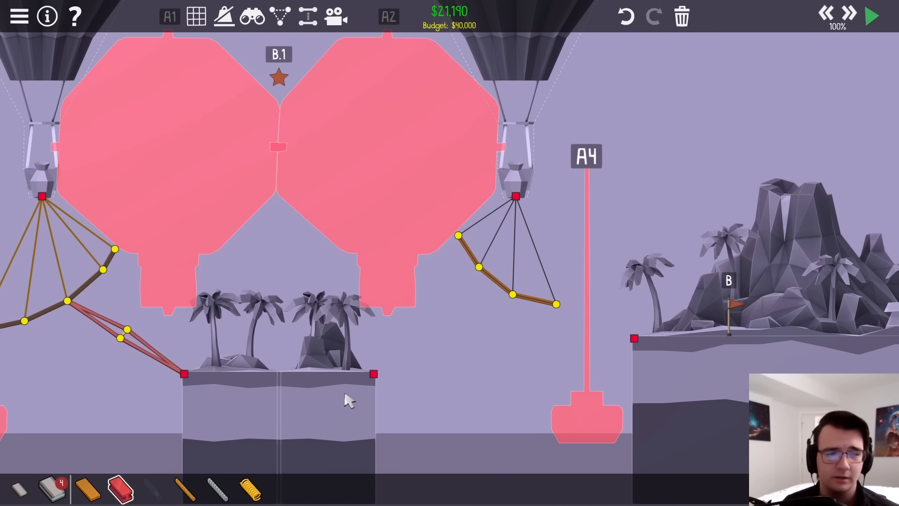
pyautogui.click(870, 16)
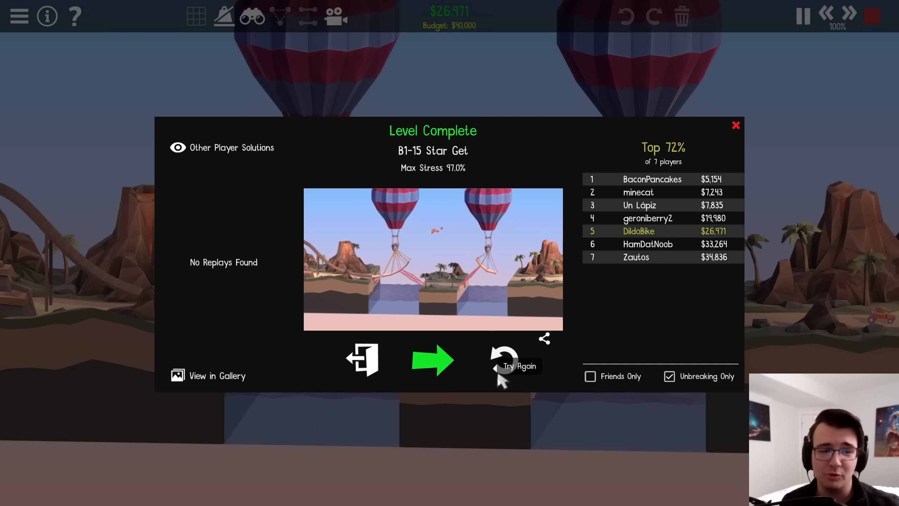
pyautogui.moveTo(501, 315)
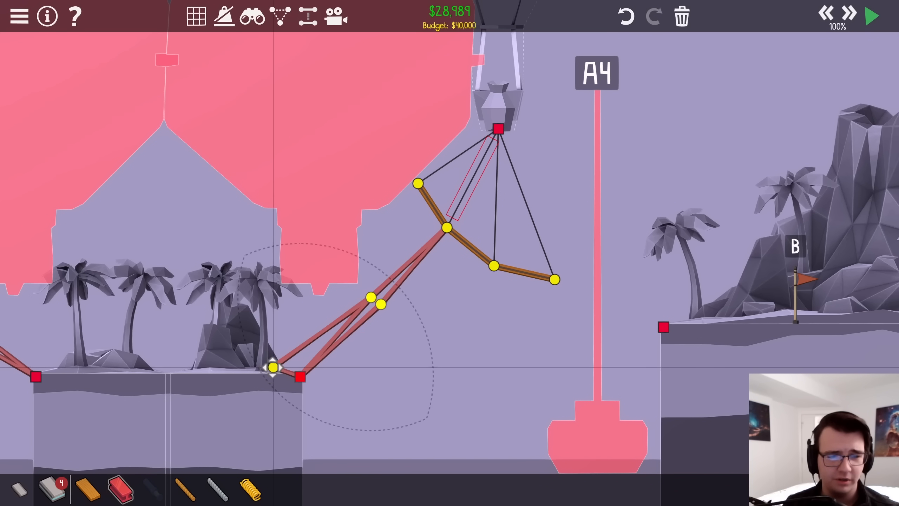
# Reattach the right arm's road piece to the middle island, complete the level again, and move on
pyautogui.click(870, 16)
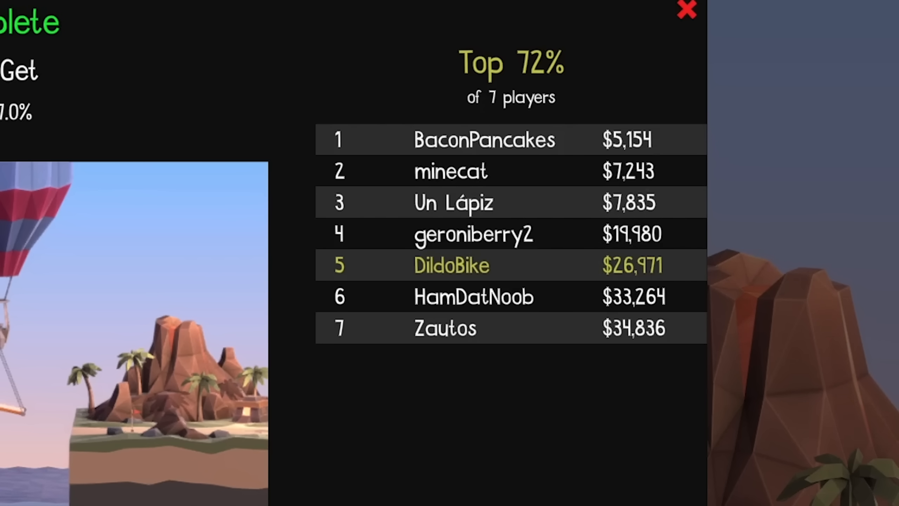
pyautogui.click(686, 11)
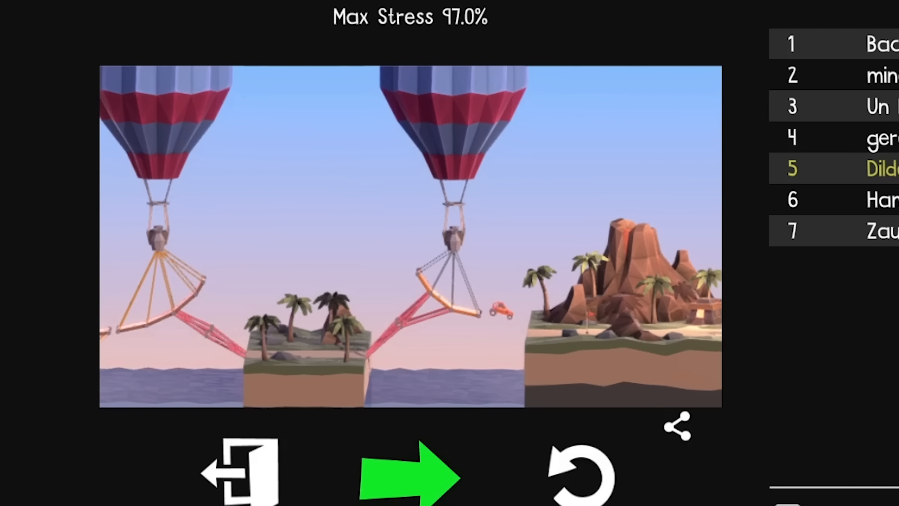
pyautogui.click(413, 470)
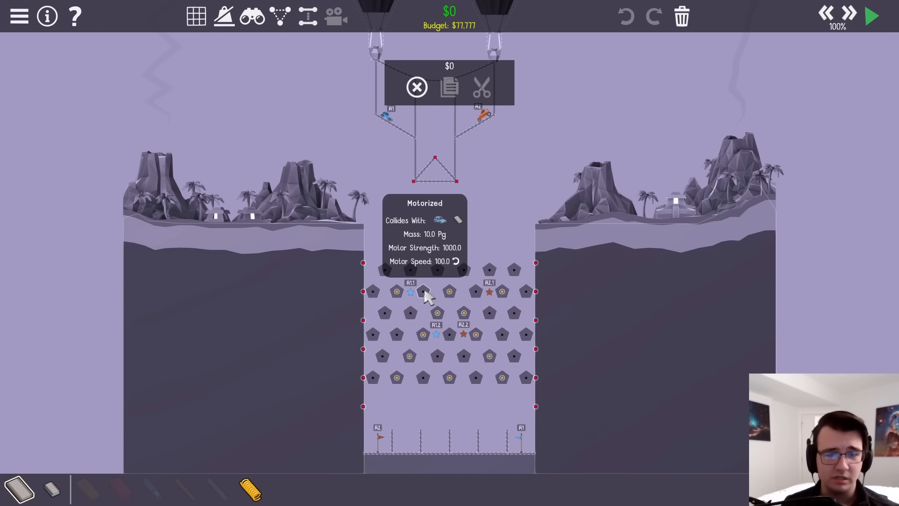
# Run the Plinko level's starting balloon structure as an empty test, then stop it
pyautogui.click(869, 15)
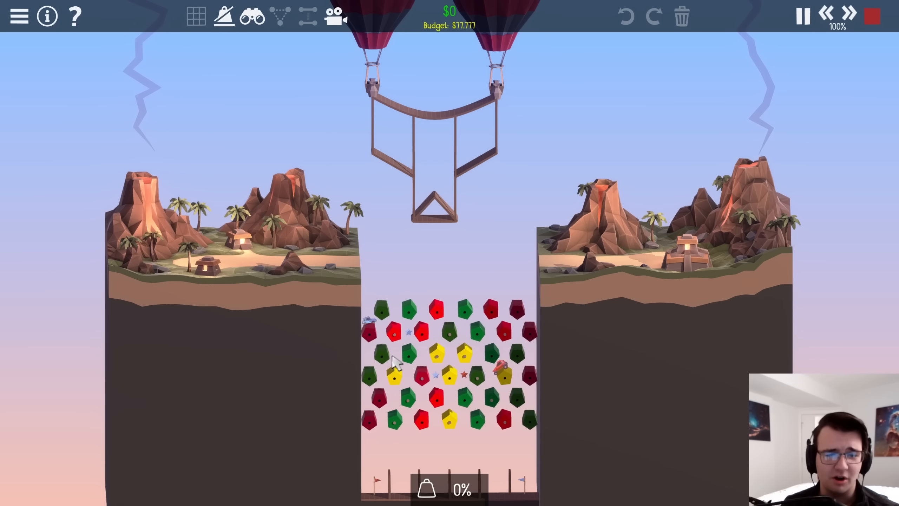
pyautogui.click(802, 16)
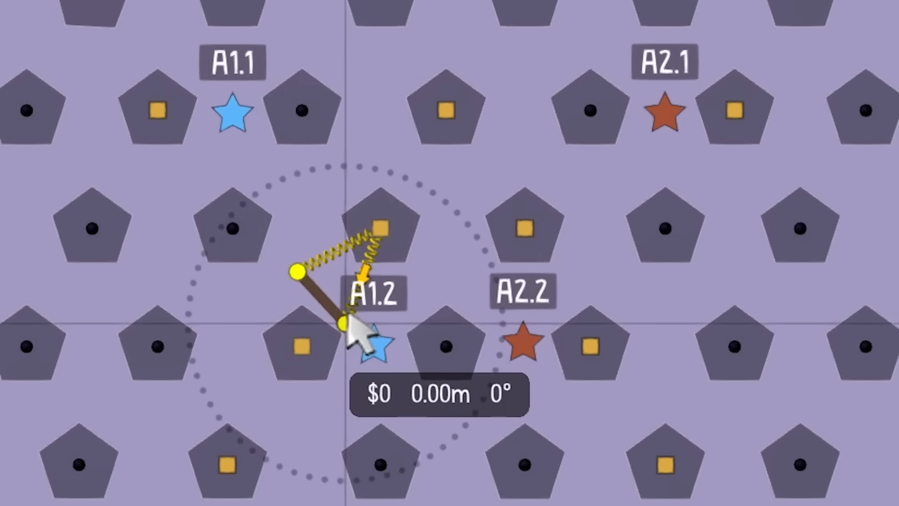
# Anchor the spring at the A1.2 marker, test the launcher, stop, and test the expanded lattice again
pyautogui.click(344, 327)
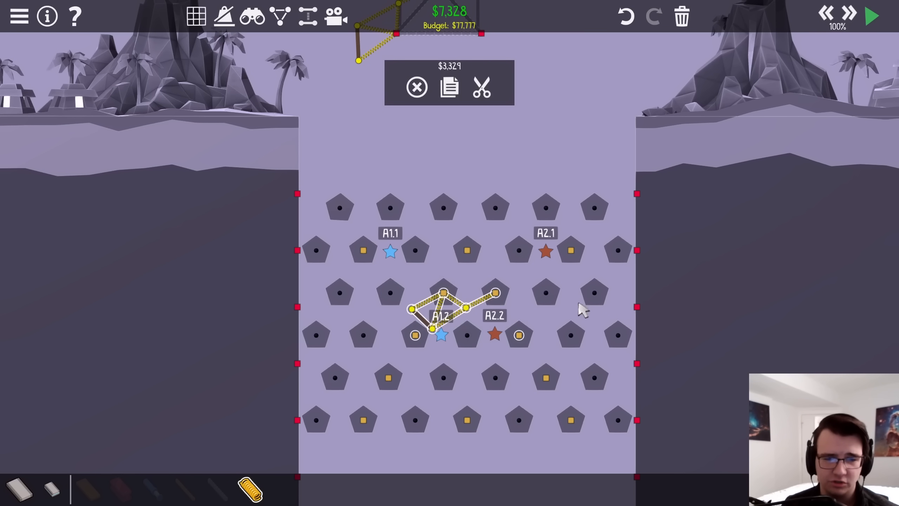
pyautogui.click(870, 15)
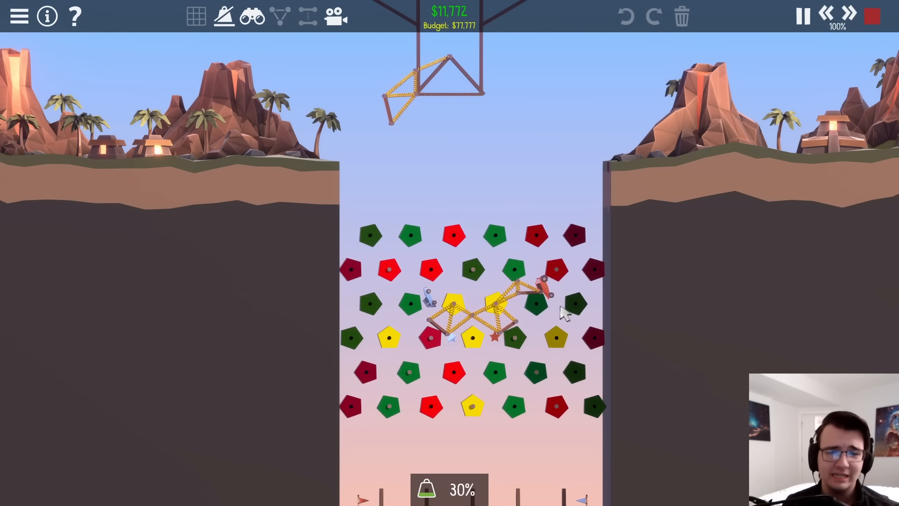
pyautogui.click(801, 15)
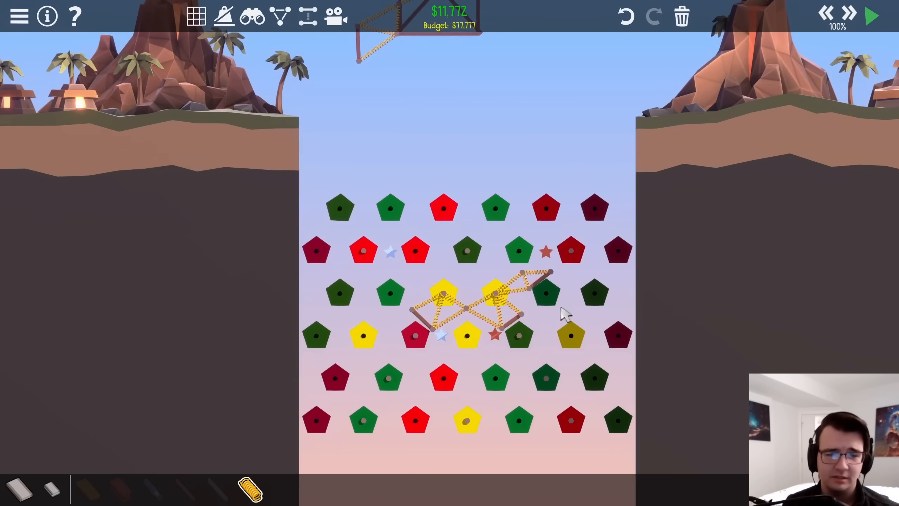
pyautogui.click(872, 15)
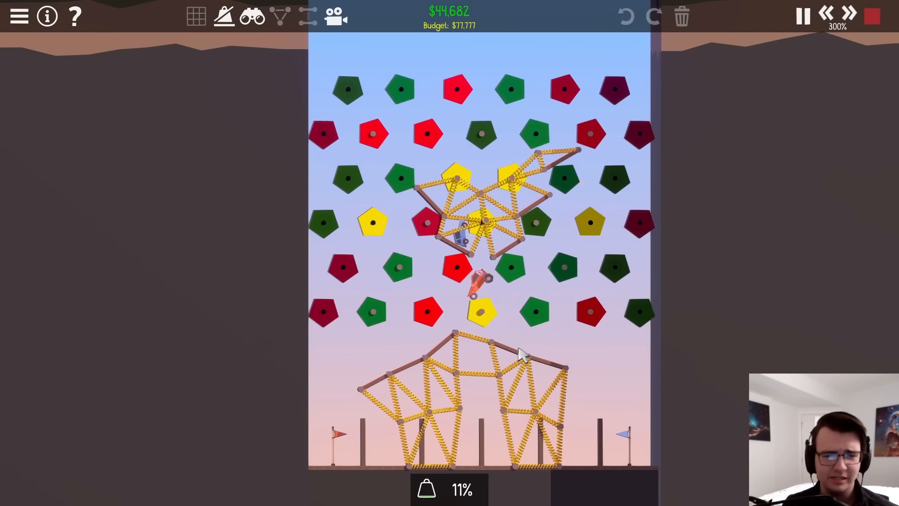
# End the Plinko test run and head to the world selection with Gleamtown listed
pyautogui.click(802, 15)
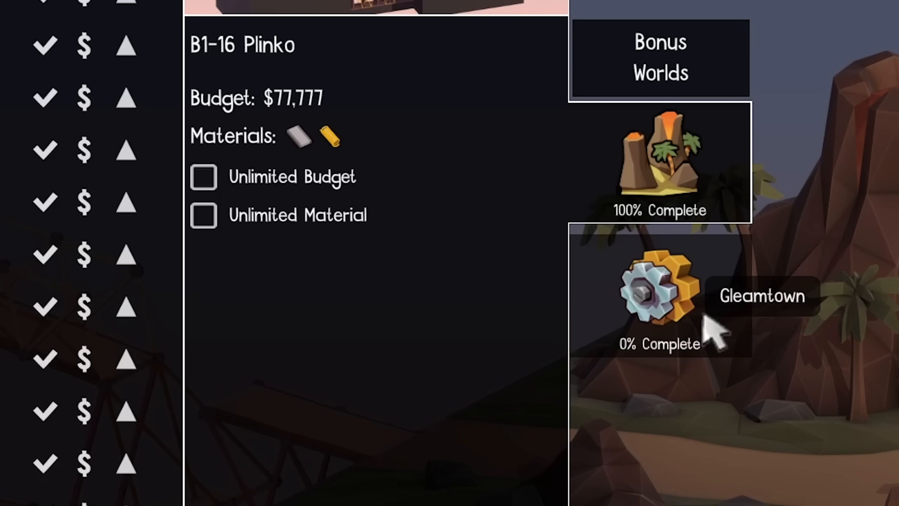
# Enter the Gleamtown world to start its first bridge level
pyautogui.click(660, 298)
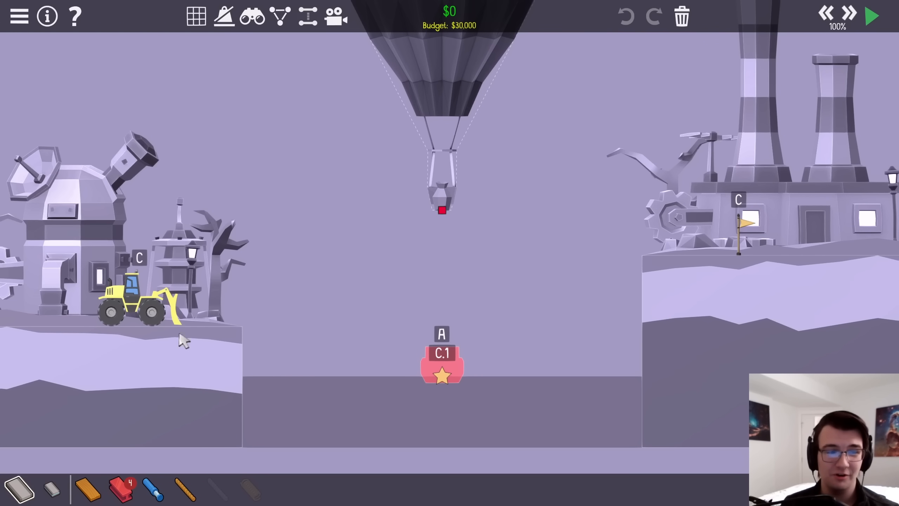
pyautogui.moveTo(445, 210)
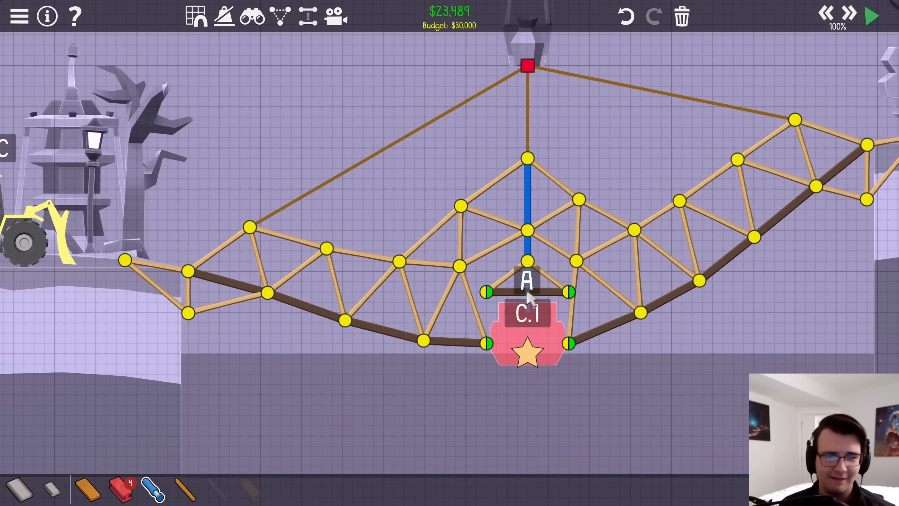
# Start the bulldozer's test run over the hanging truss and raise the simulation speed twice
pyautogui.click(870, 16)
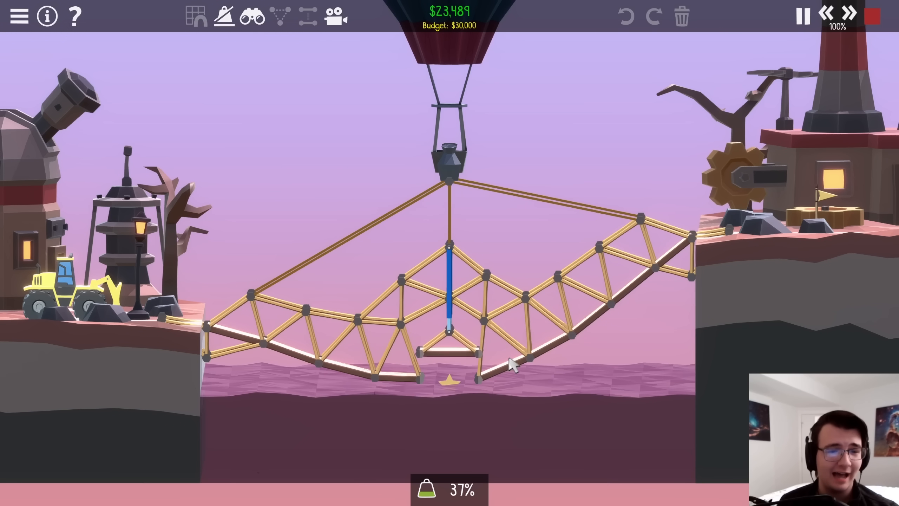
pyautogui.moveTo(442, 401)
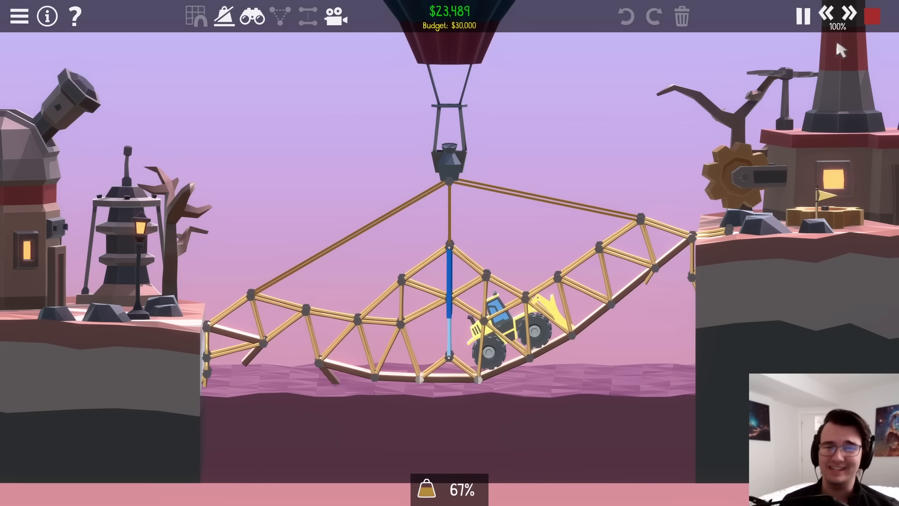
pyautogui.click(849, 12)
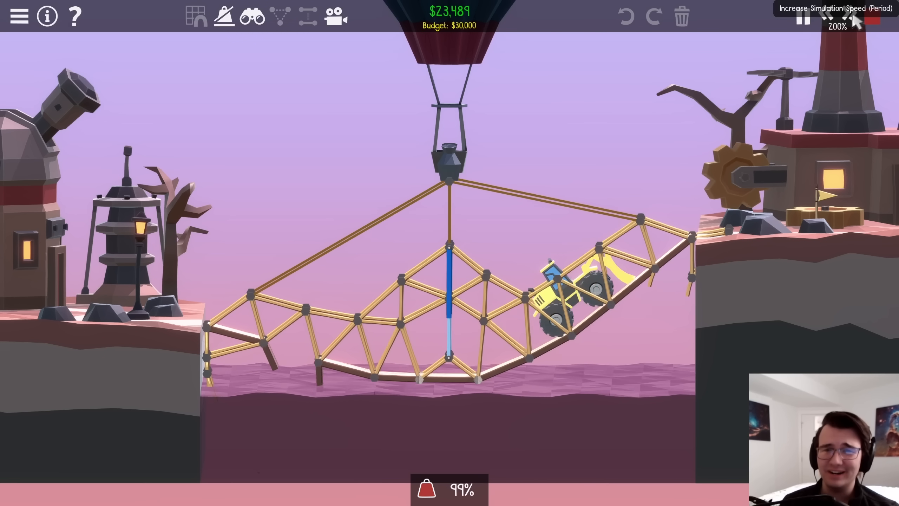
pyautogui.click(802, 16)
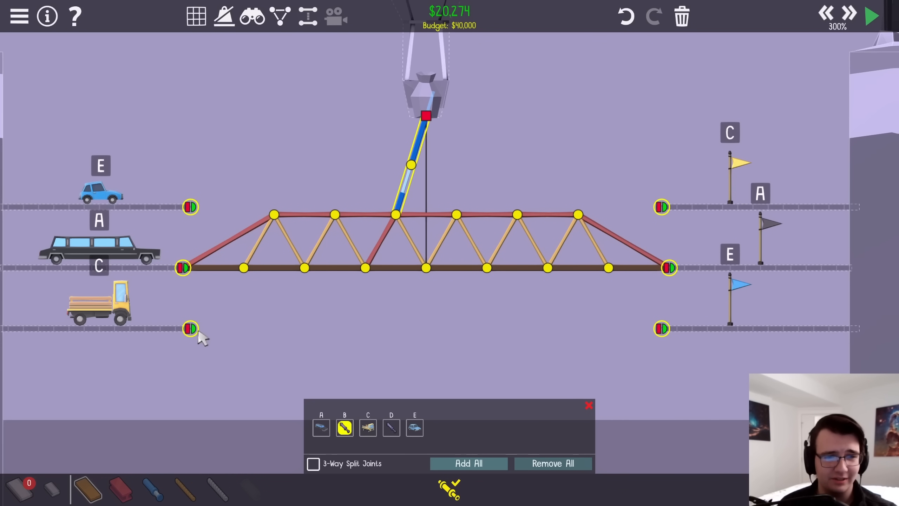
pyautogui.moveTo(408, 191)
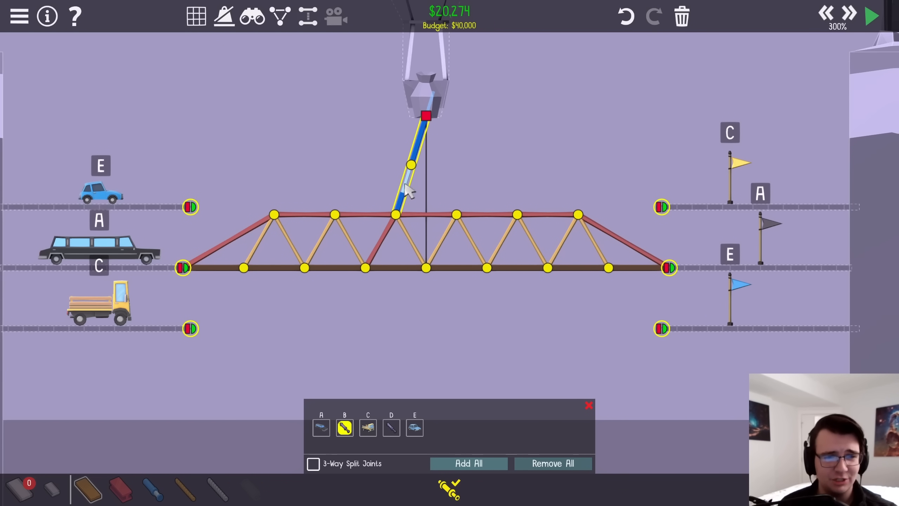
# Assign the piston to phase D (after trying B) and start the limousine test
pyautogui.click(391, 427)
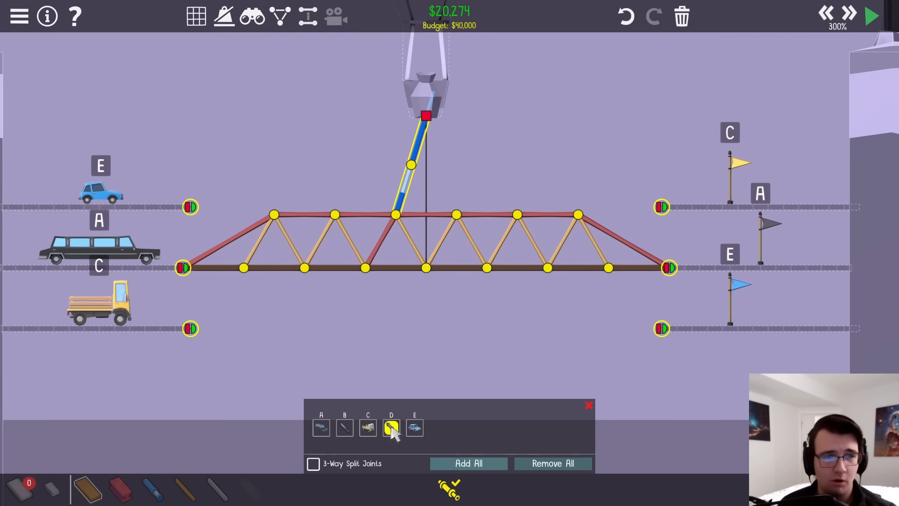
pyautogui.moveTo(435, 106)
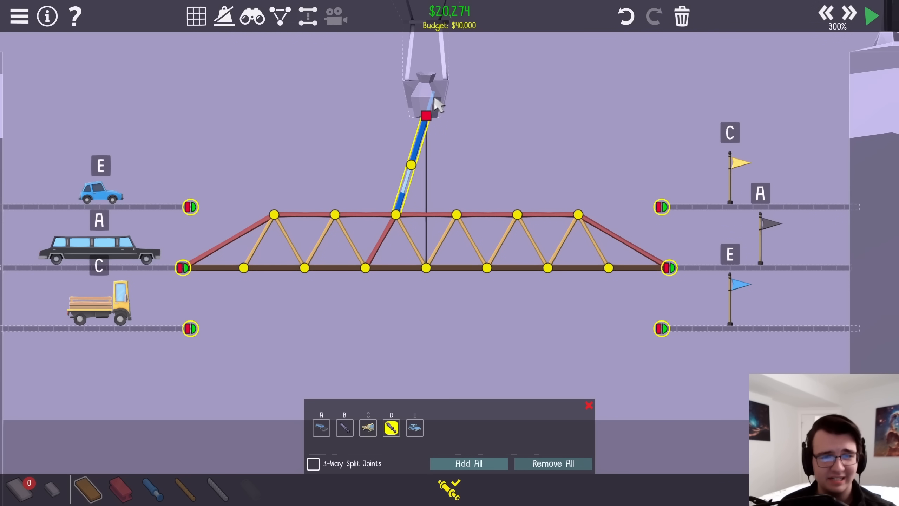
pyautogui.click(344, 427)
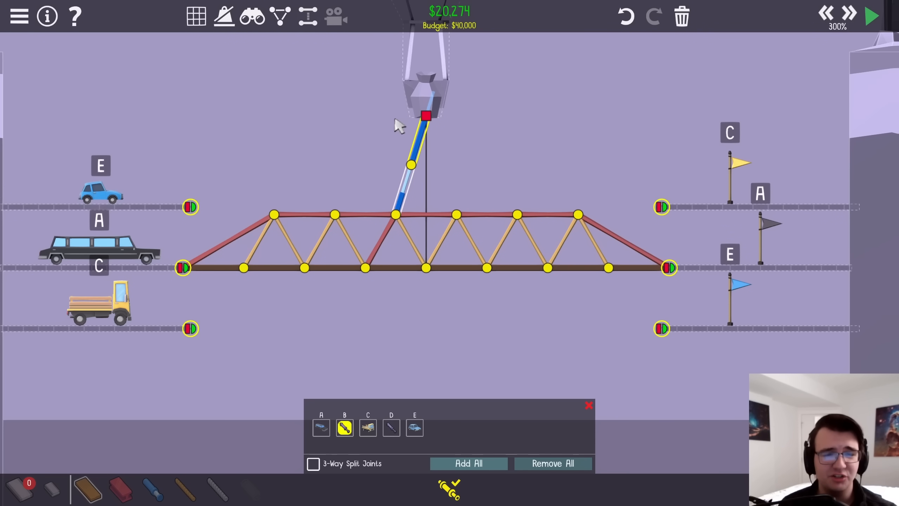
pyautogui.moveTo(293, 243)
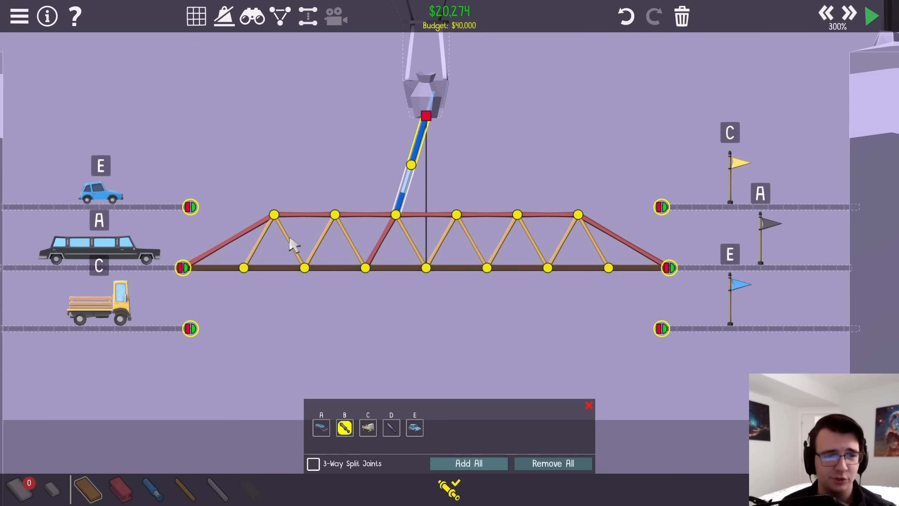
pyautogui.click(391, 428)
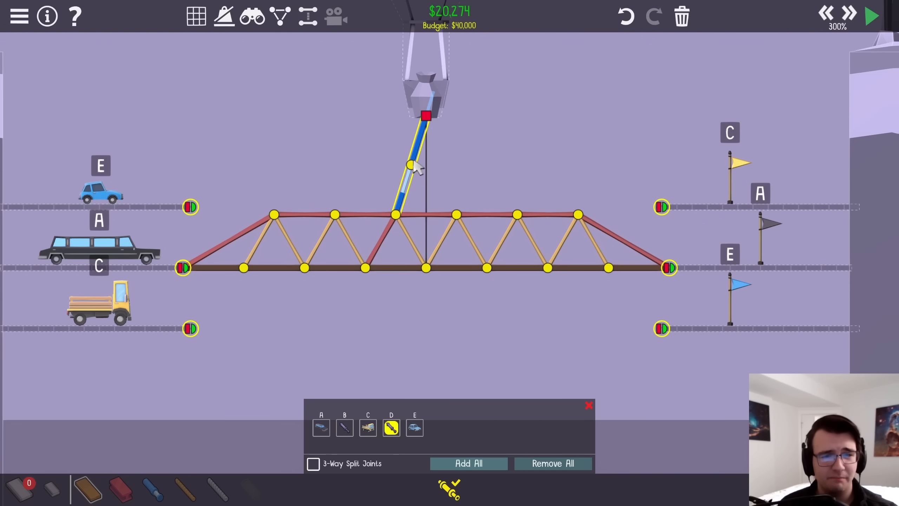
pyautogui.moveTo(473, 430)
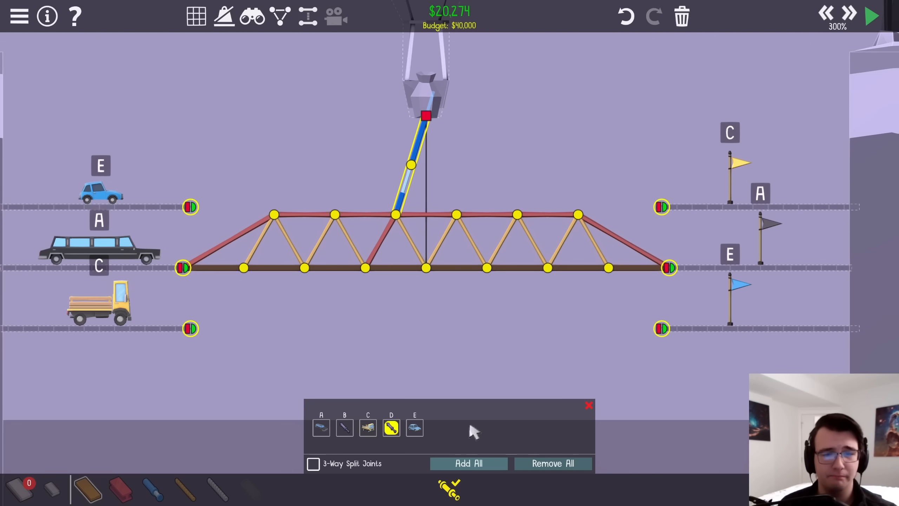
pyautogui.click(871, 16)
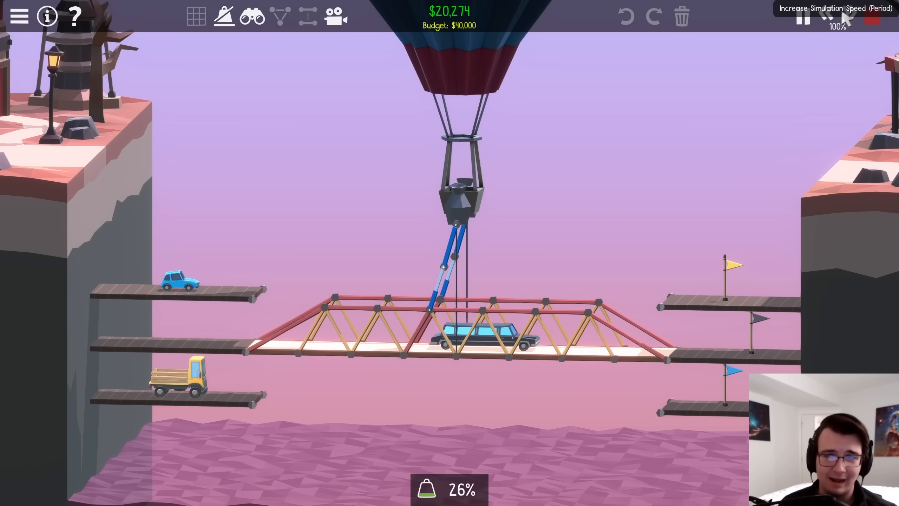
# Let the limousine reach the far platform, then stop the test to keep building
pyautogui.click(847, 16)
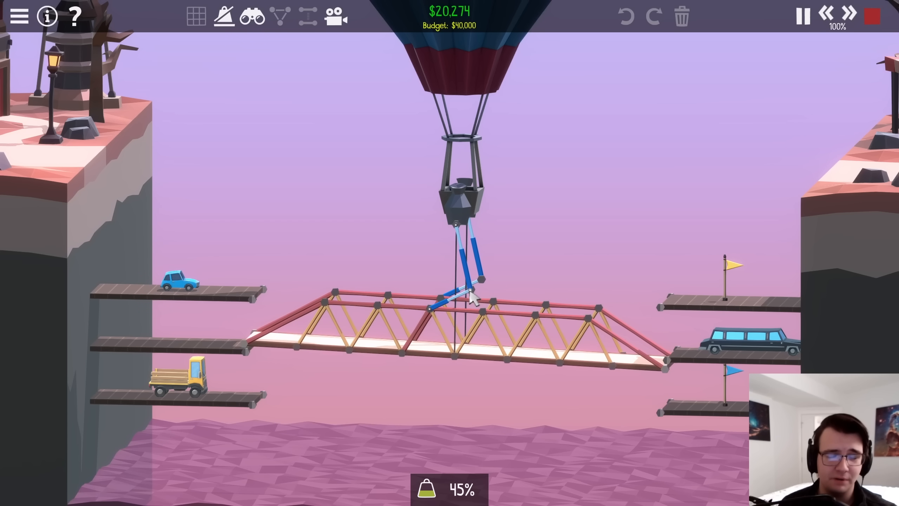
pyautogui.click(801, 15)
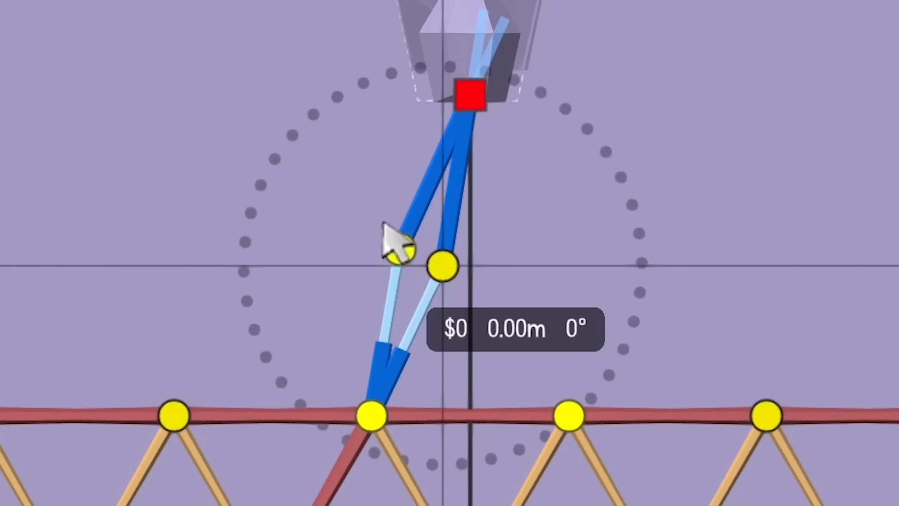
# Set the second piston's extension, test the seesaw under the truck, then stop to continue building
pyautogui.scroll(-3)
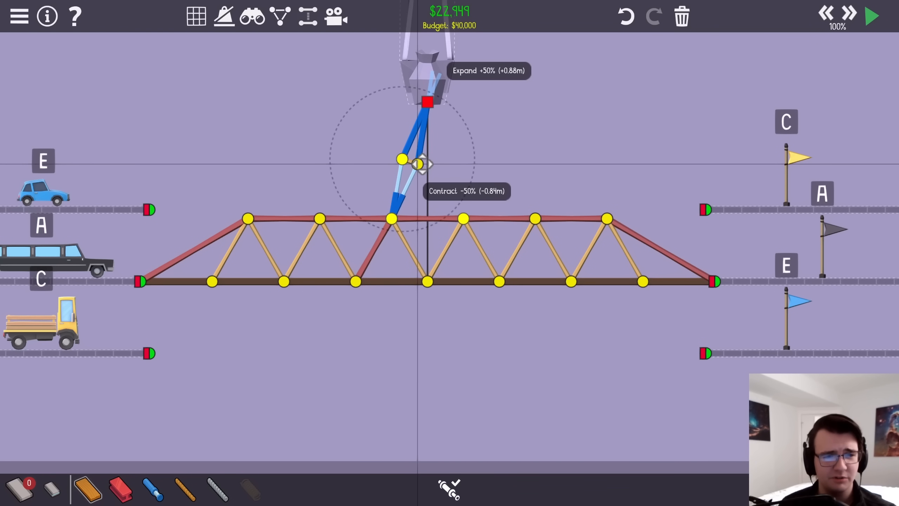
pyautogui.click(870, 16)
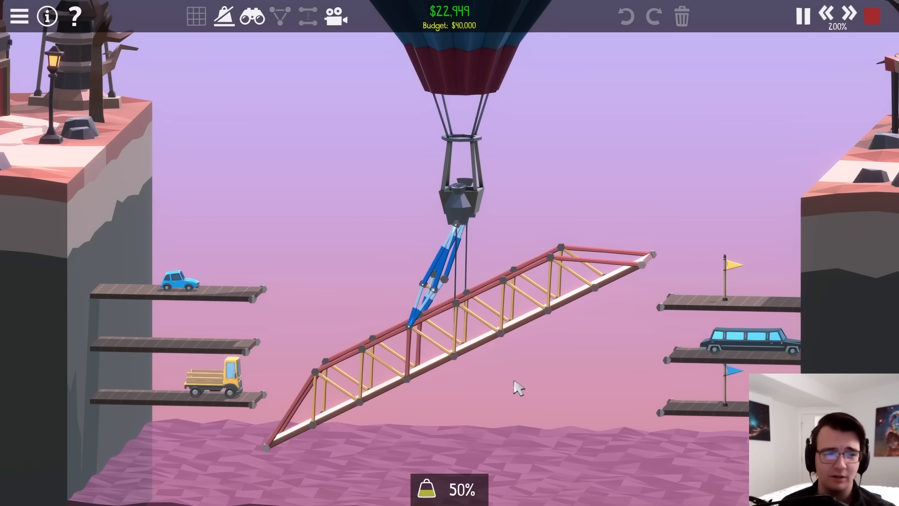
pyautogui.click(801, 15)
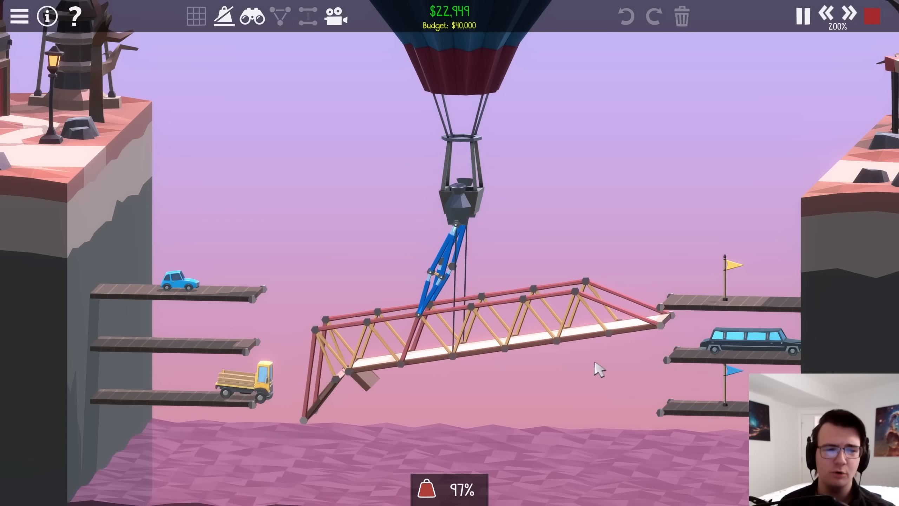
pyautogui.click(800, 15)
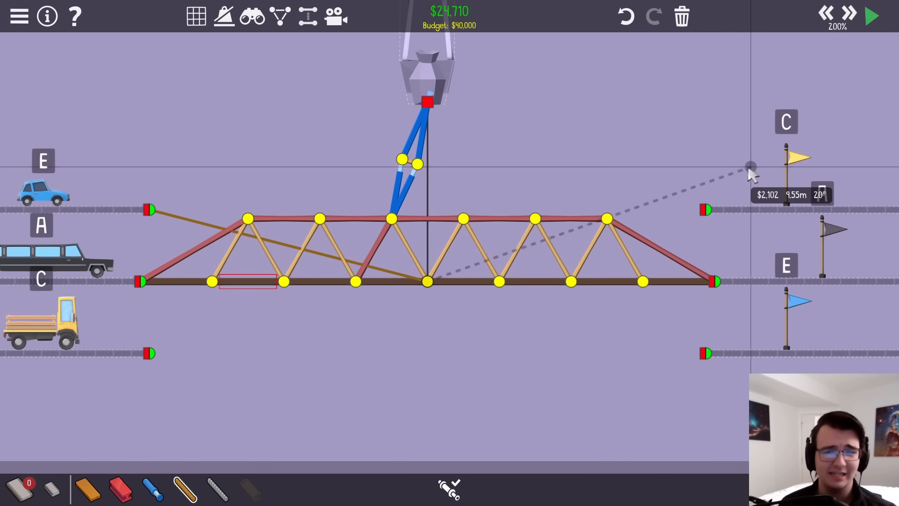
# Anchor the diagonal at the upper-right road, retest slowly, then set the pistons to extend 18%
pyautogui.click(871, 16)
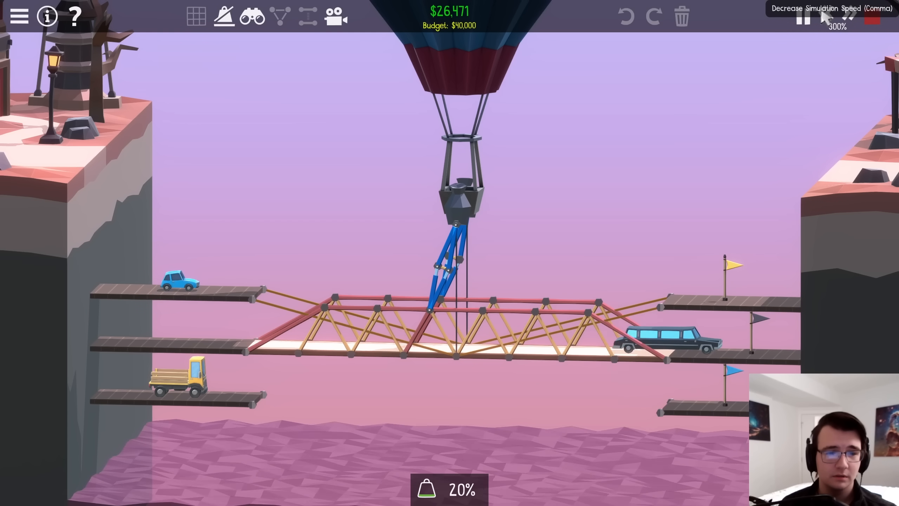
pyautogui.click(838, 16)
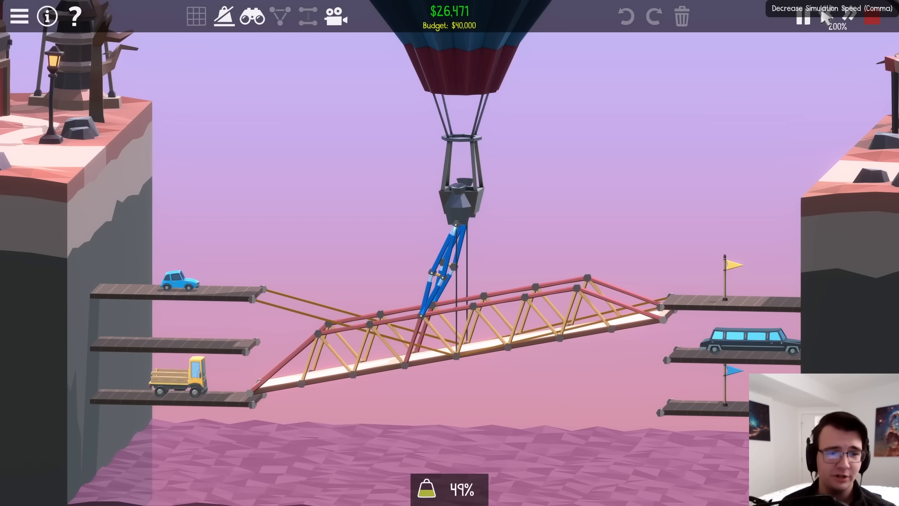
pyautogui.click(802, 16)
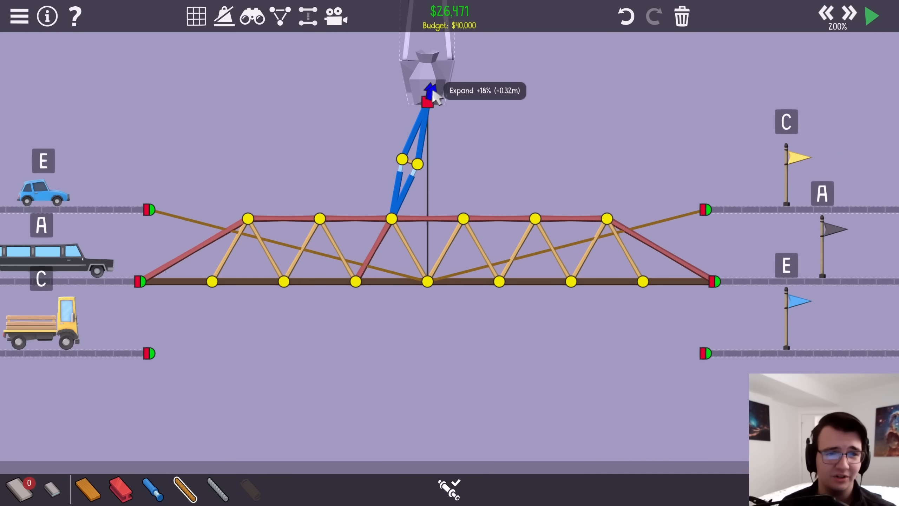
pyautogui.click(870, 16)
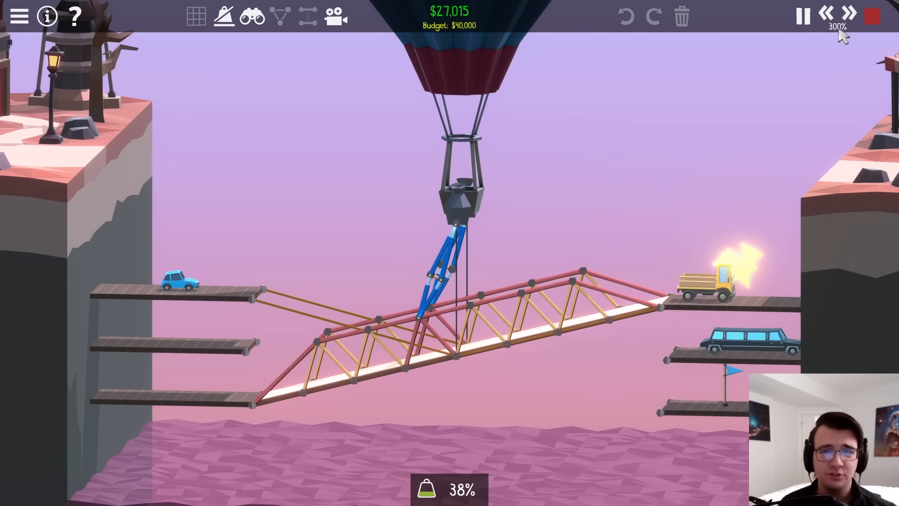
pyautogui.moveTo(838, 13)
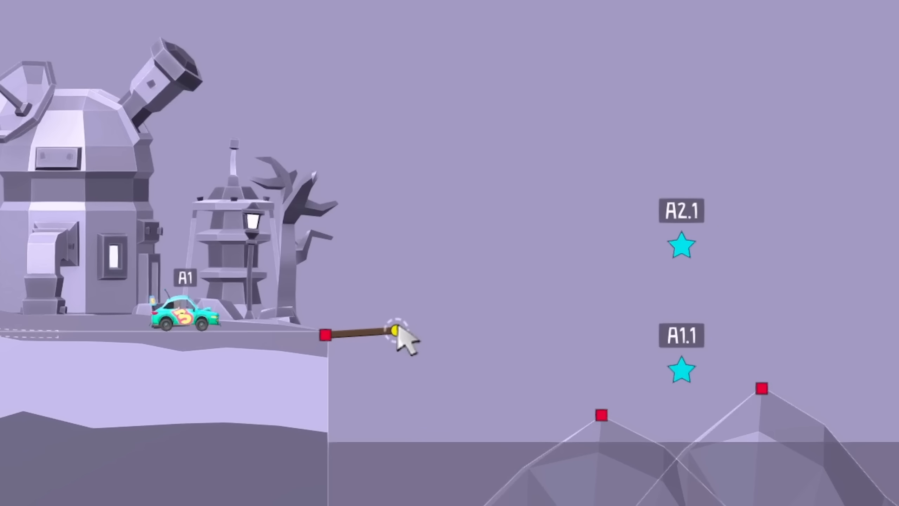
# Place the first rising ramp section off the left cliff and begin the landing structure near the A1.1 star
pyautogui.click(395, 328)
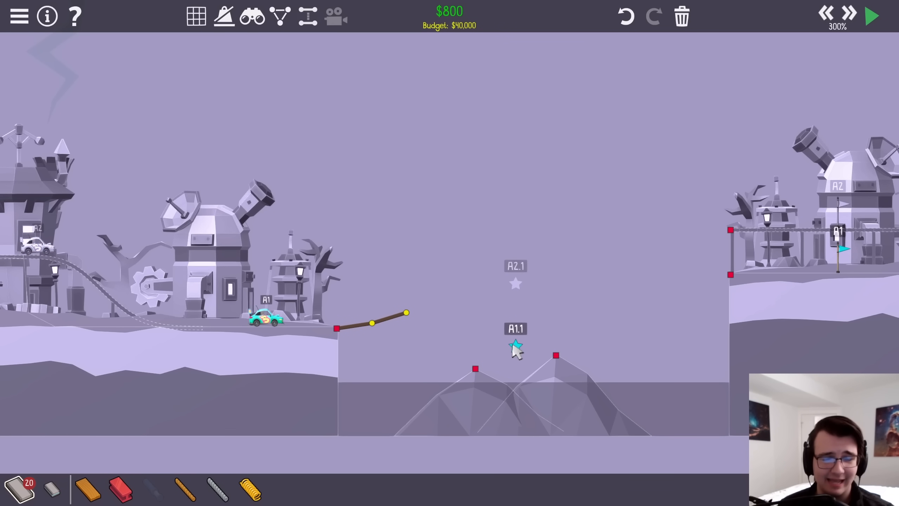
pyautogui.click(870, 15)
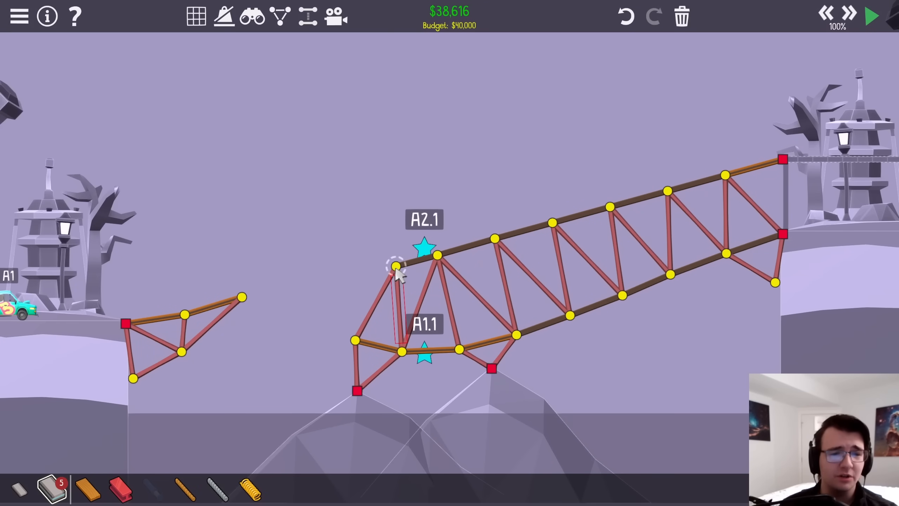
# Connect the final support member near the A2.1 star to complete the landing truss
pyautogui.click(871, 16)
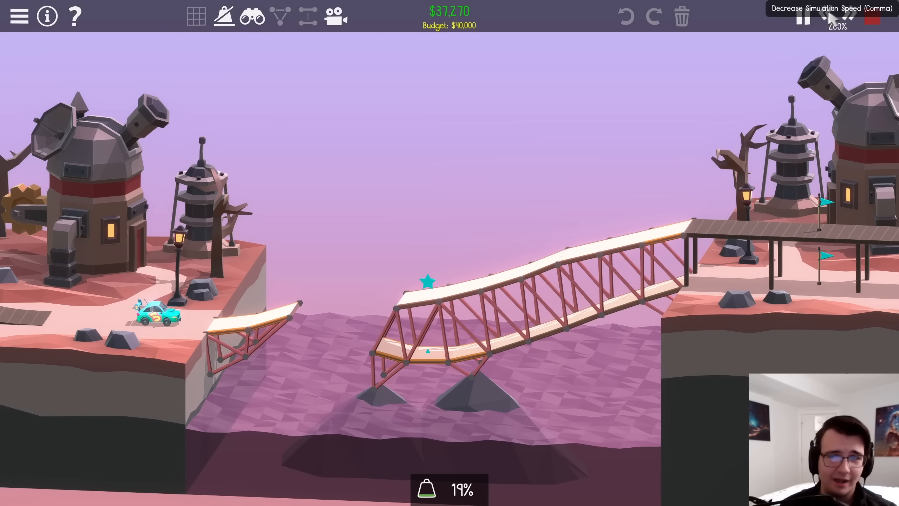